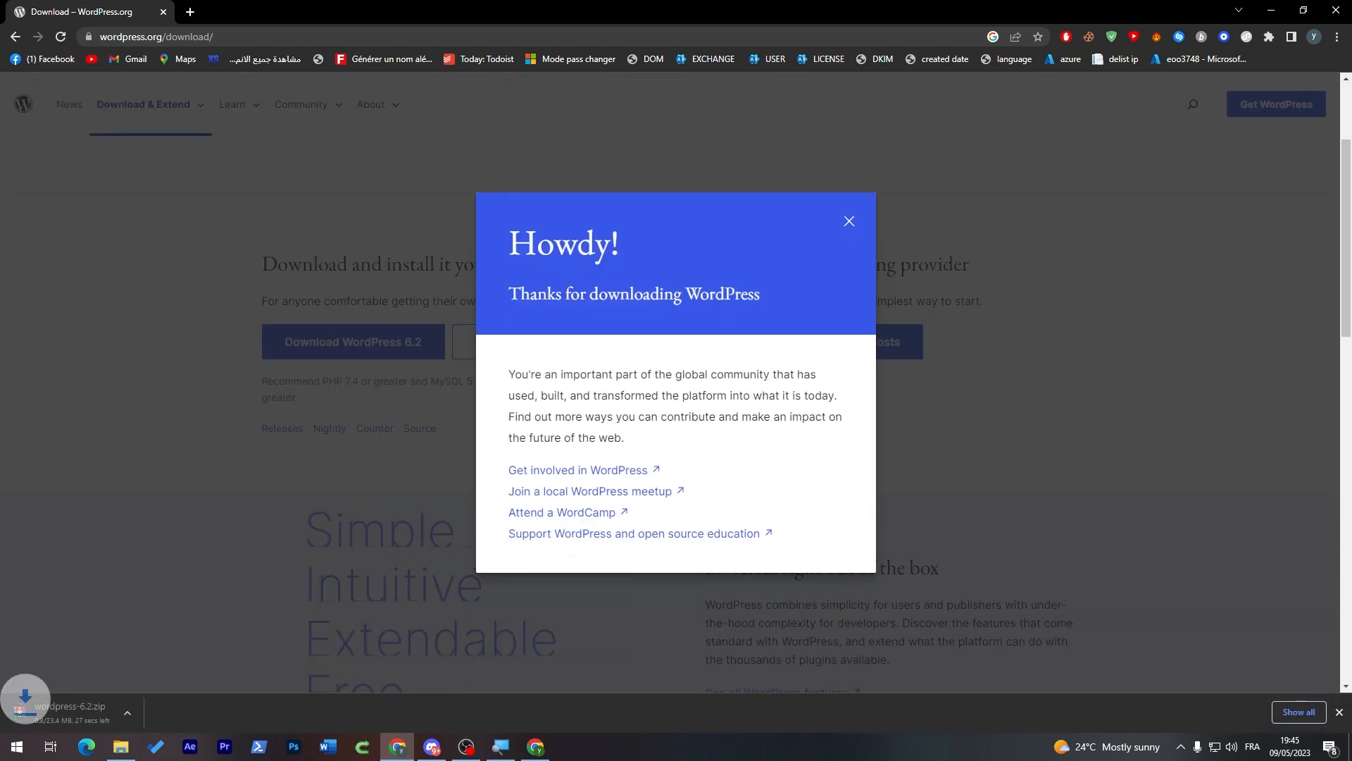
# Step: Complete the Bitnami installer and open the localhost 'WordPress is installed' confirmation page
pyautogui.click(848, 220)
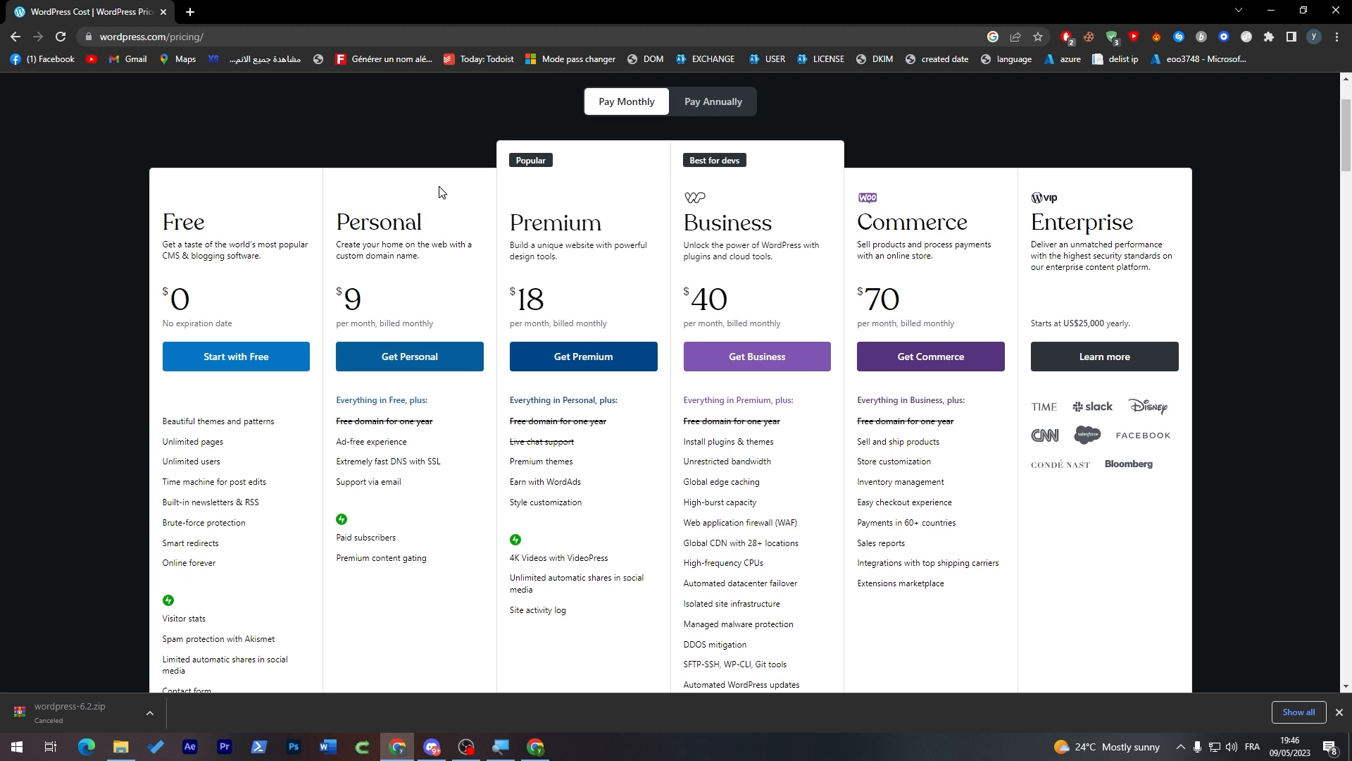
pyautogui.moveTo(385, 282)
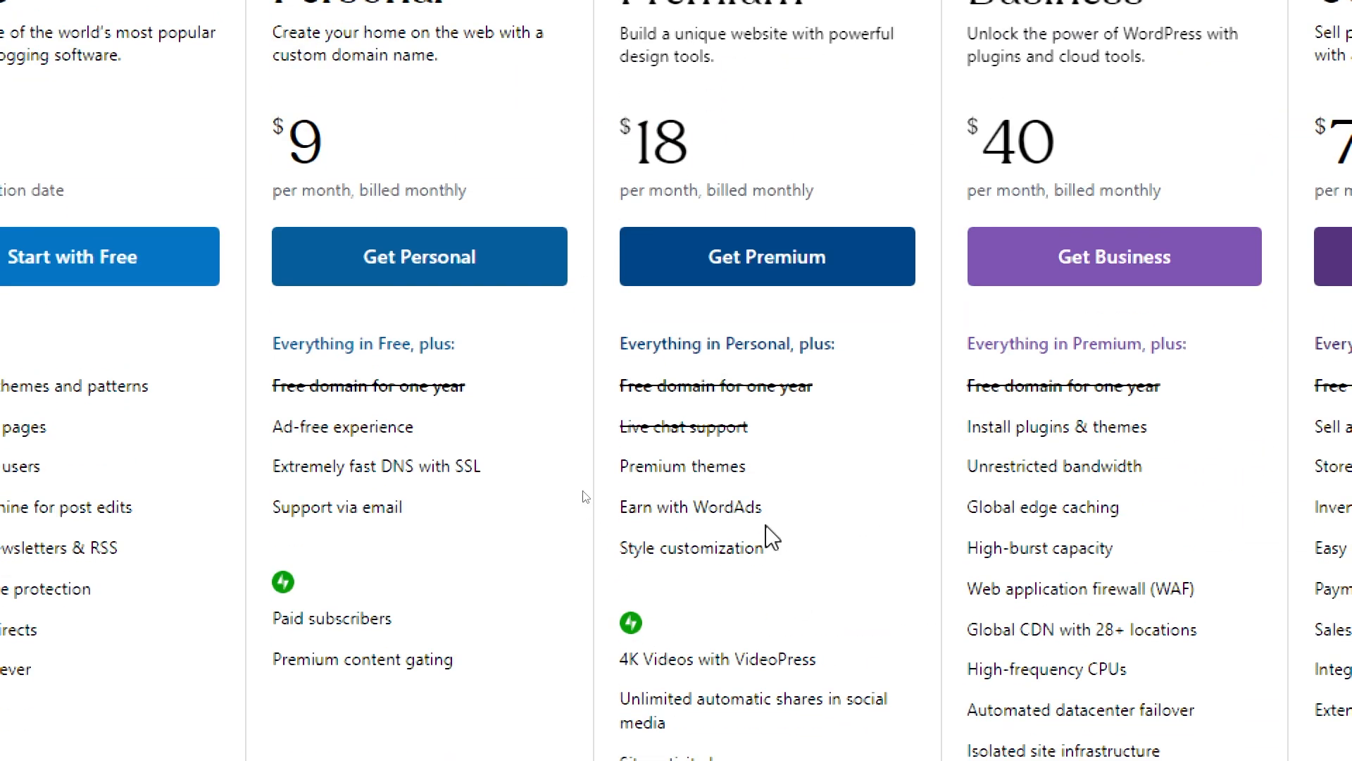
pyautogui.scroll(-3)
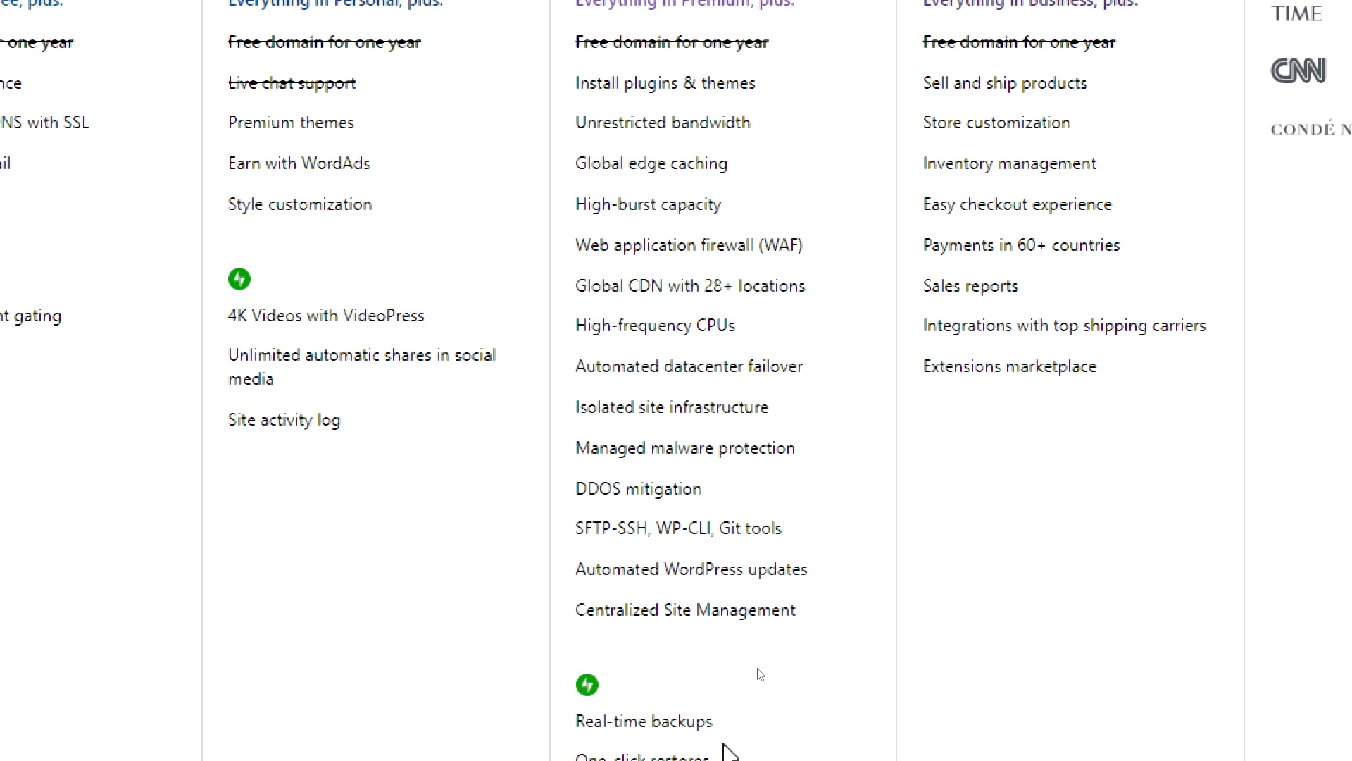
pyautogui.scroll(3)
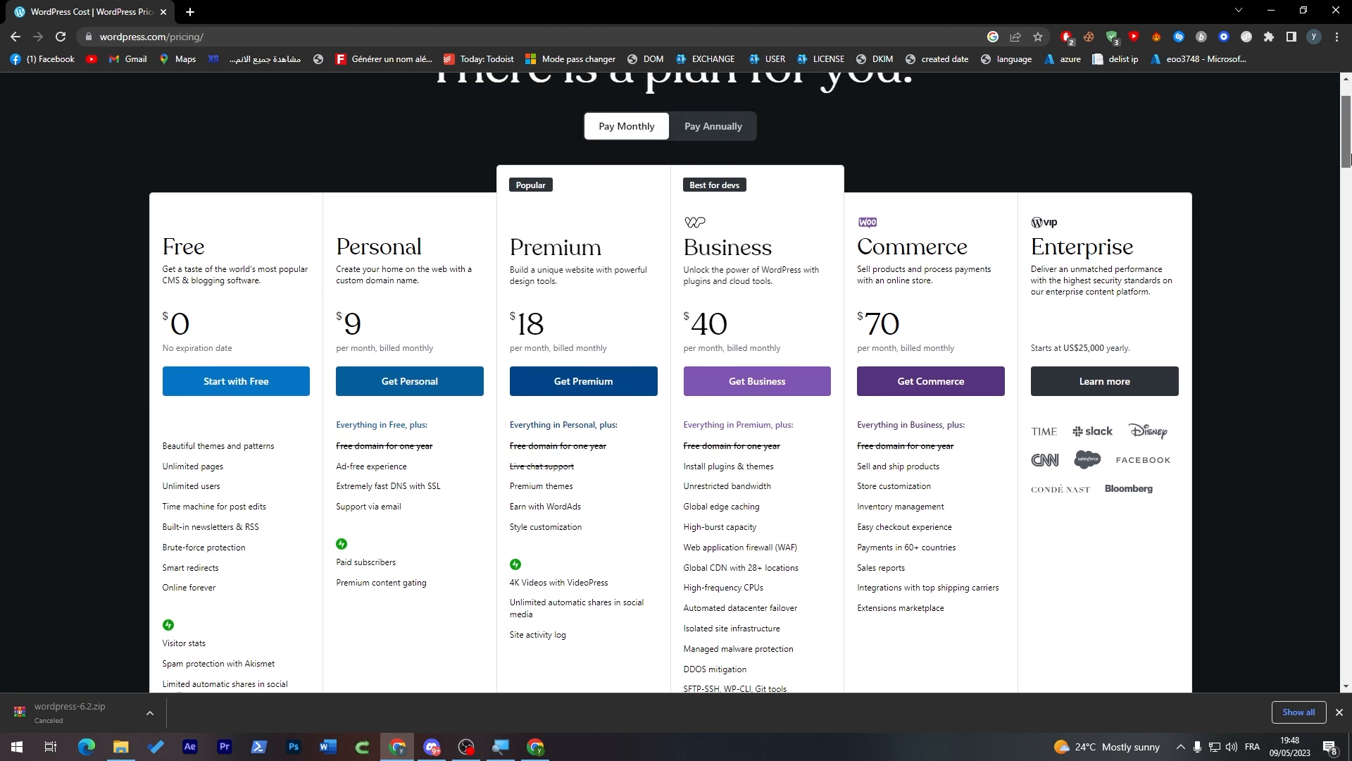
pyautogui.click(712, 126)
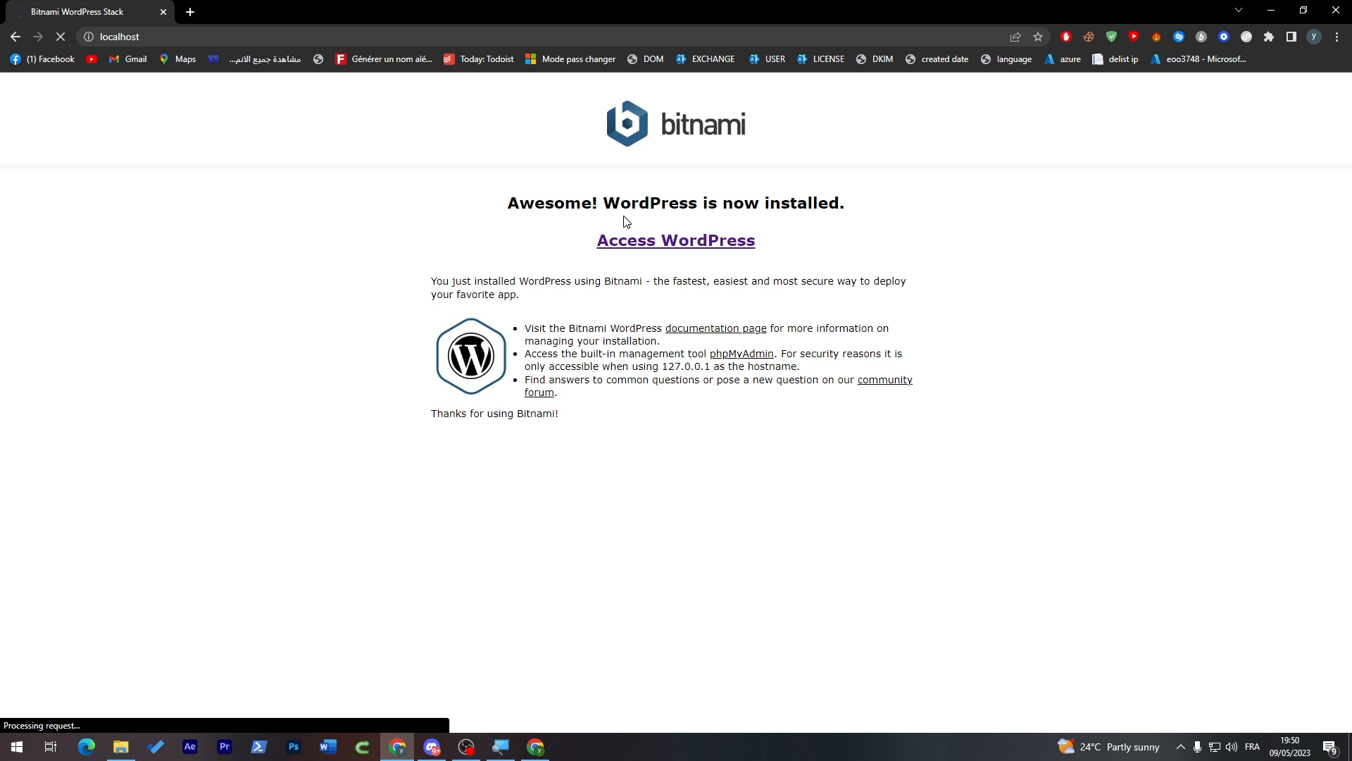
# Step: Enter the newly installed WordPress site via Access WordPress
pyautogui.click(676, 240)
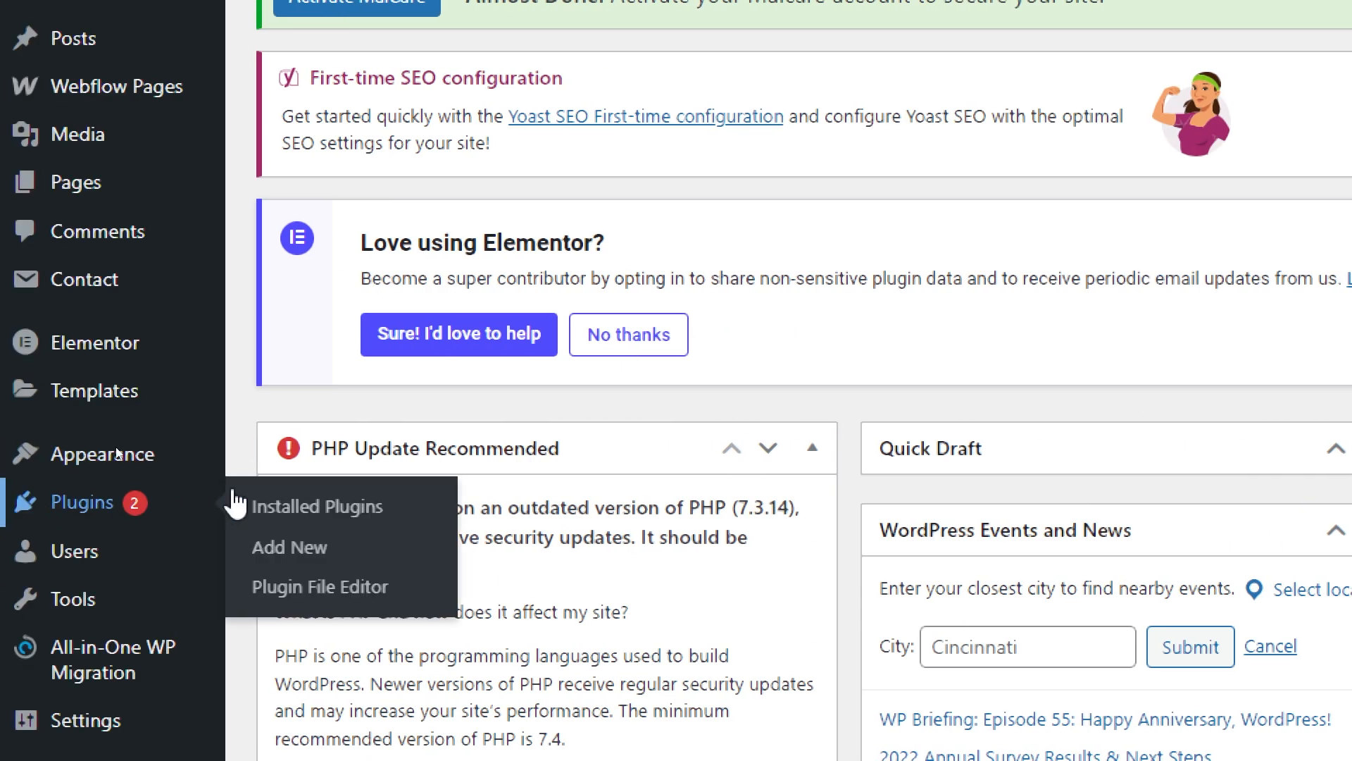
pyautogui.click(289, 546)
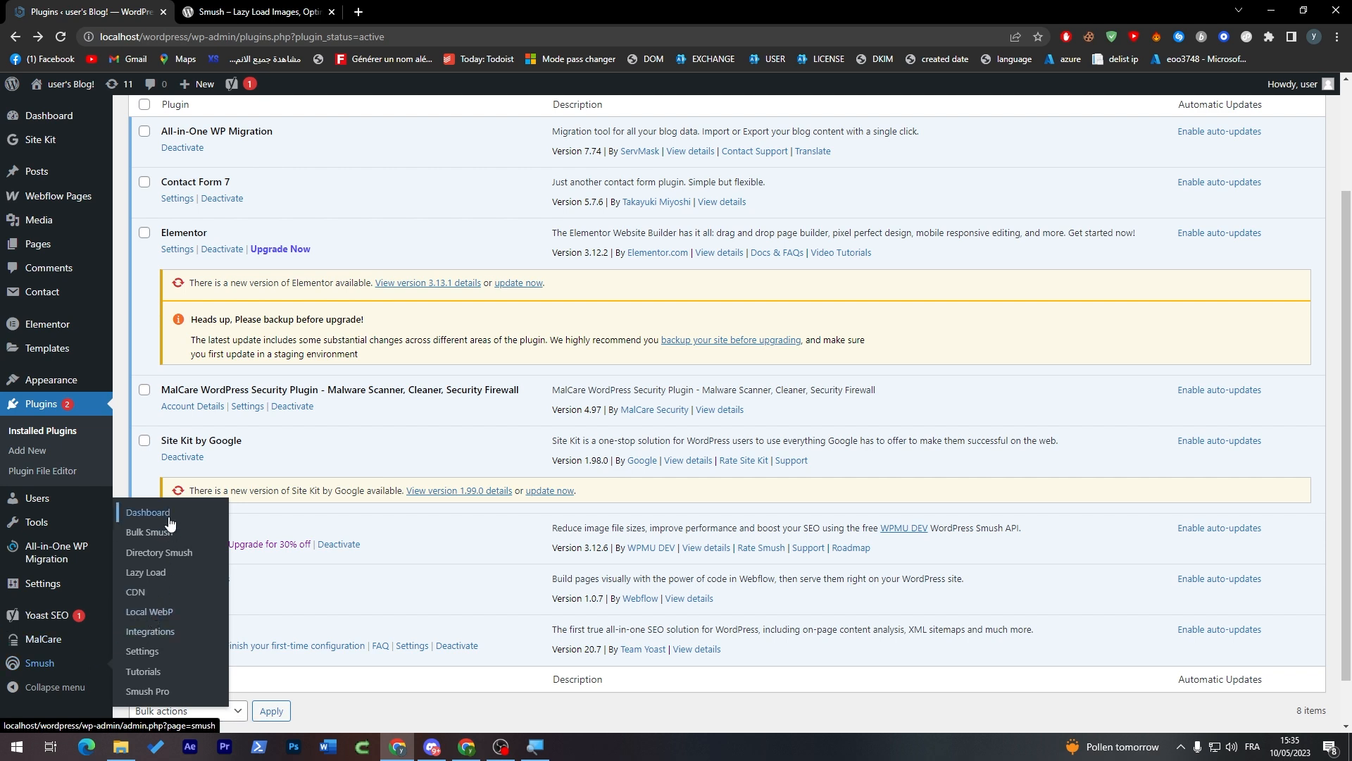
# Step: Open Smush > Bulk Smush, showing 10 attachments needing compression
pyautogui.click(147, 691)
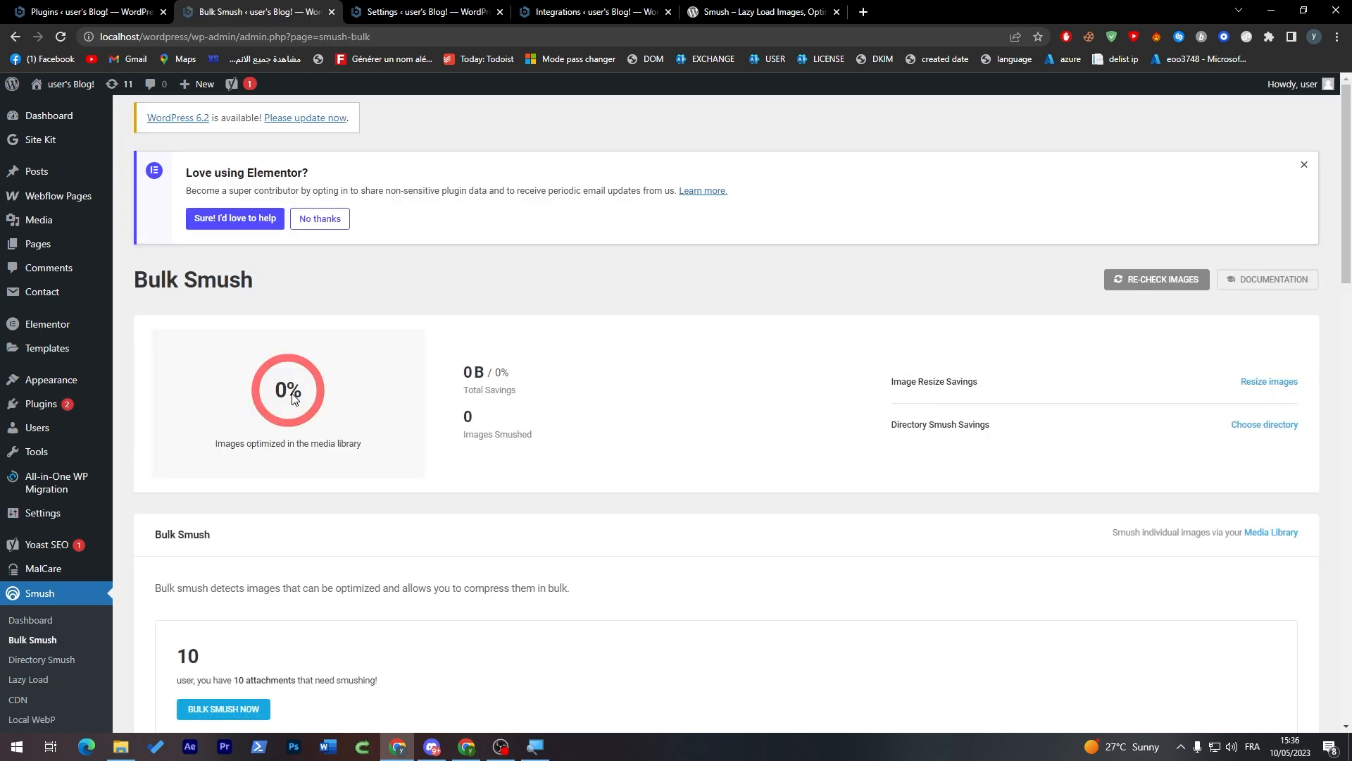
# Step: Run Bulk Smush Now until 48 images are smushed, saving 120 KB
pyautogui.click(223, 707)
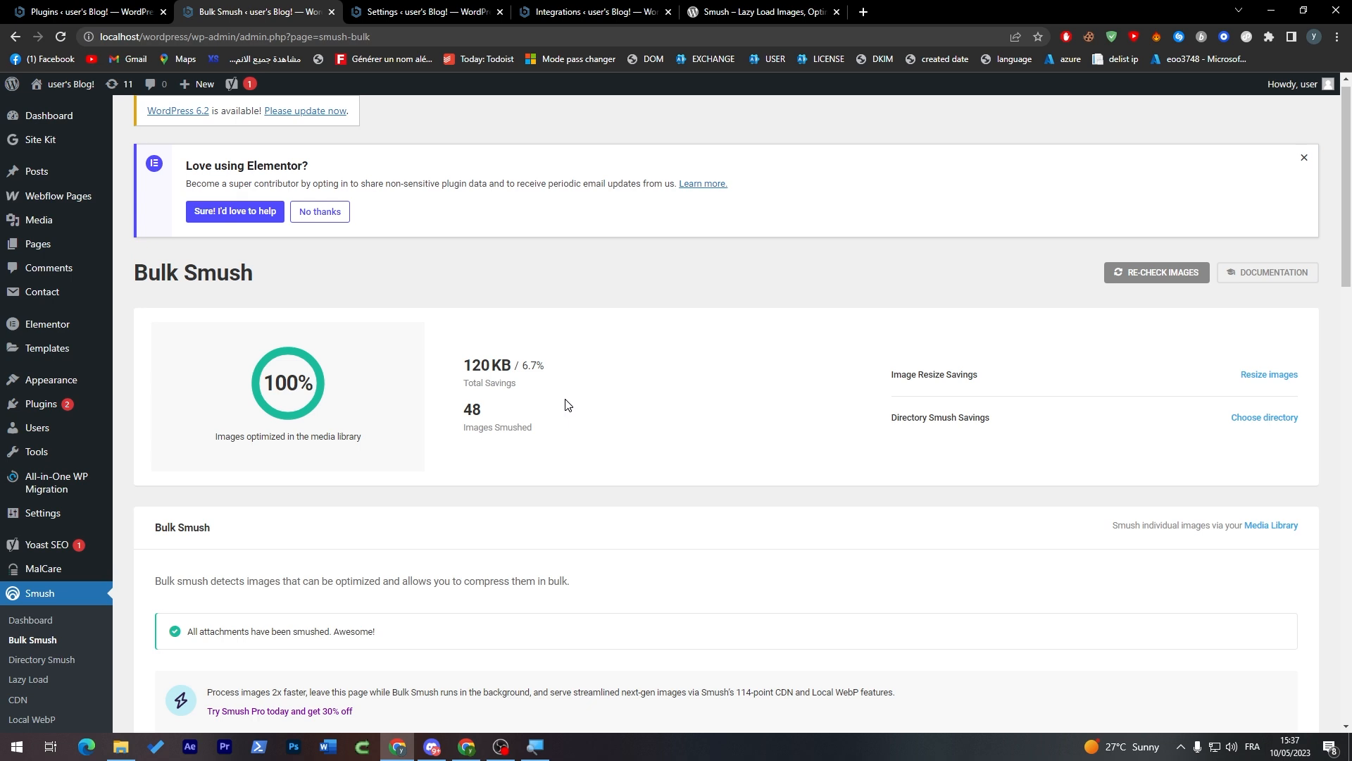